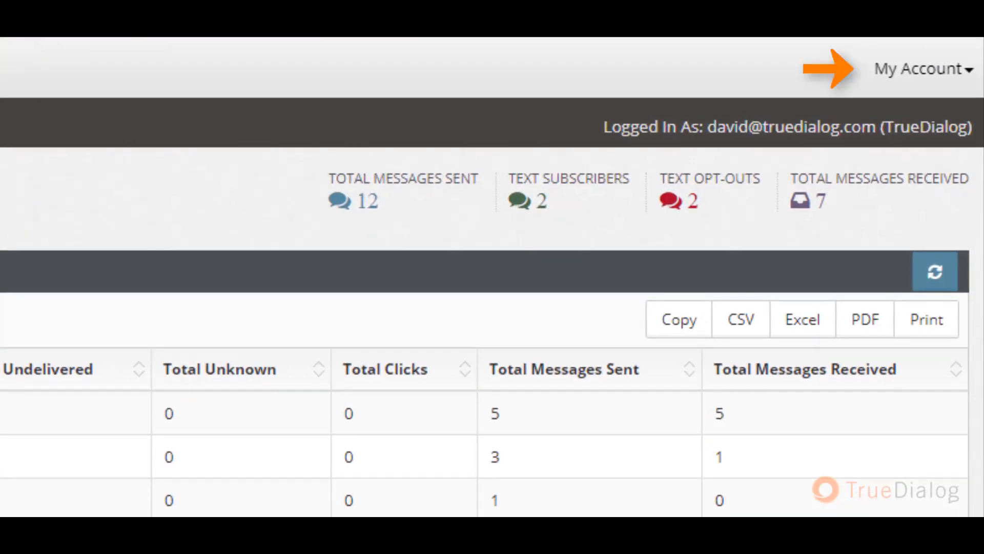
{"action": "mouse_move", "coordinate": [916, 75]}
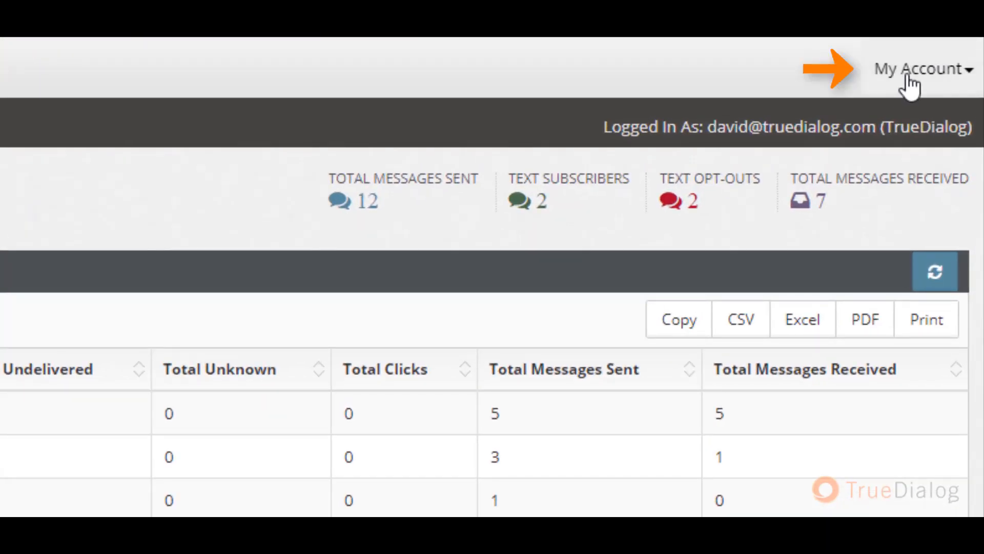
Reveal the My Account options (Settings, Payment History, Sign out), then hide them again.
{"action": "left_click", "coordinate": [921, 69]}
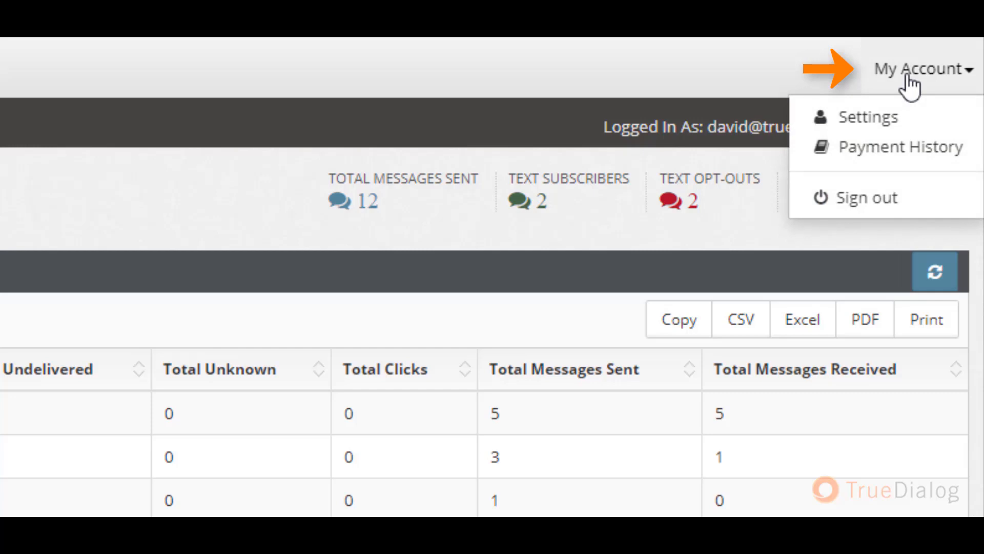
{"action": "left_click", "coordinate": [920, 69]}
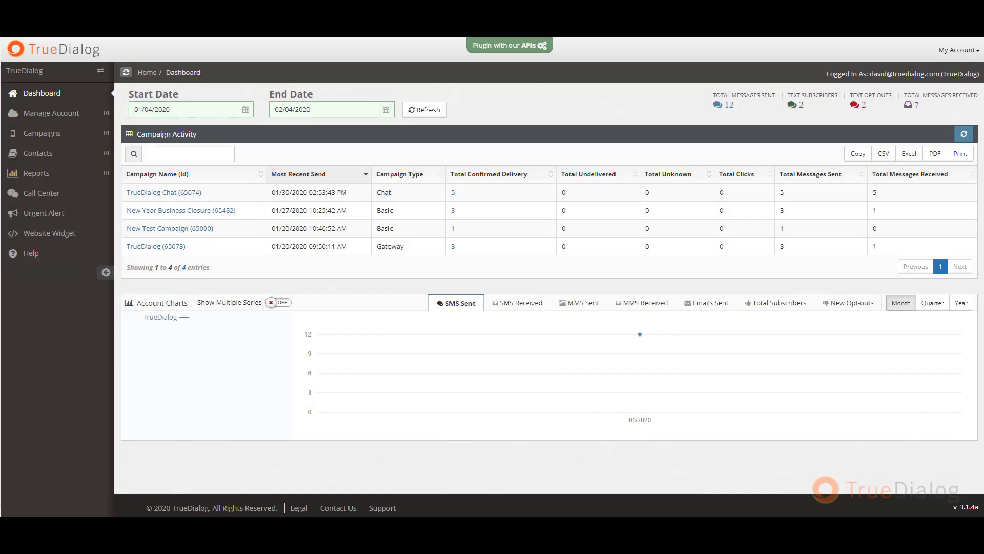
{"action": "mouse_move", "coordinate": [51, 113]}
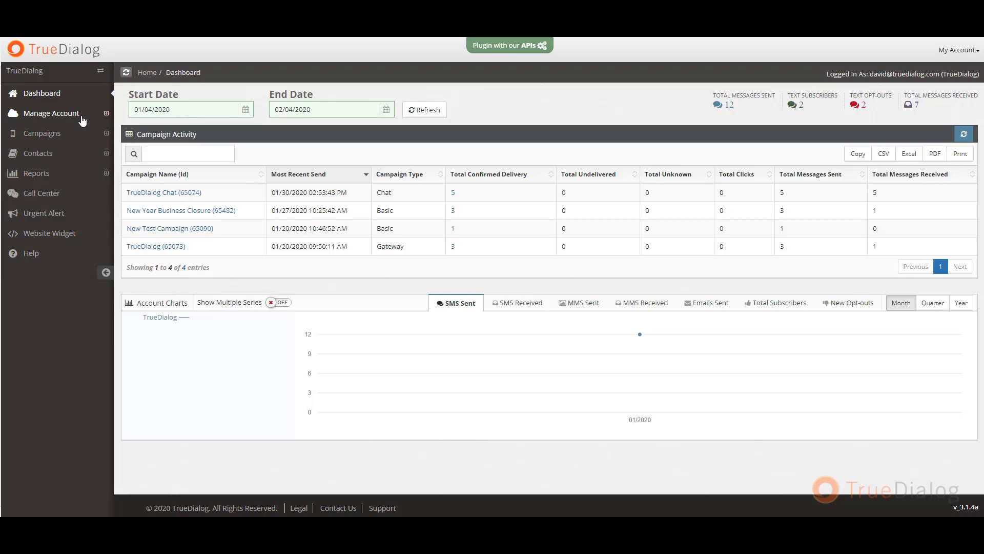
Expand Manage Account, then expand Campaigns to list keywords, subscriptions, campaigns and coupon lists.
{"action": "left_click", "coordinate": [51, 113]}
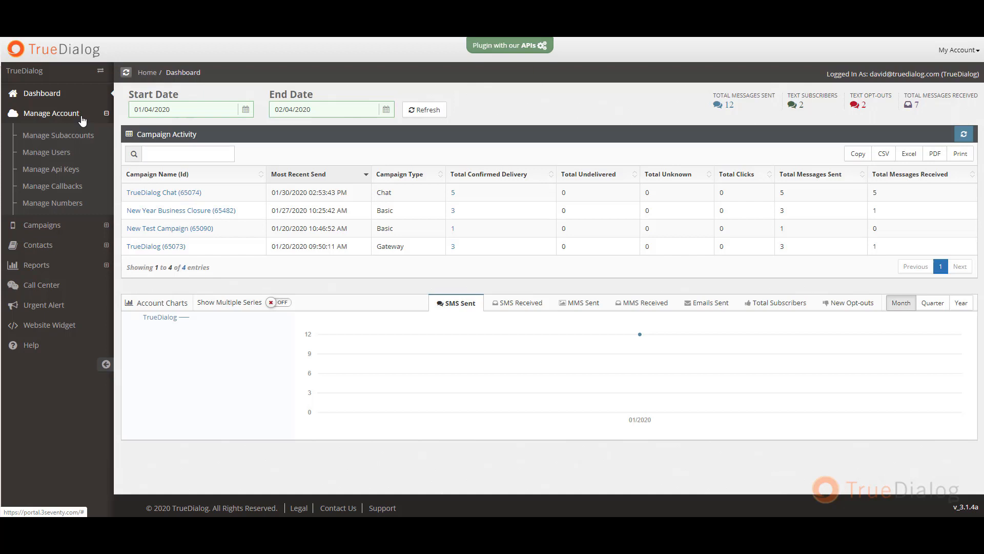
{"action": "left_click", "coordinate": [42, 134]}
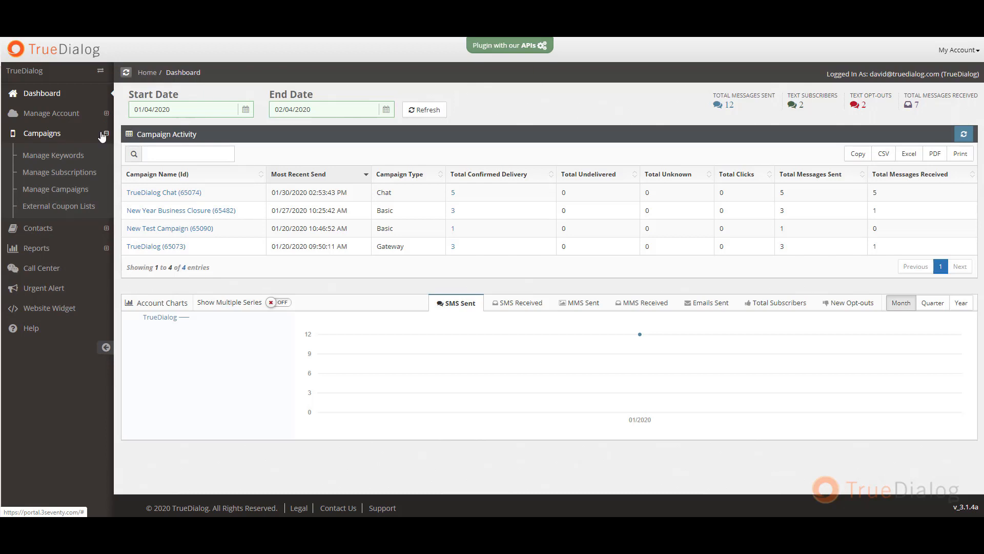
View the two reserved keywords, then the subscriptions list with the double opt-in subscription.
{"action": "left_click", "coordinate": [53, 155]}
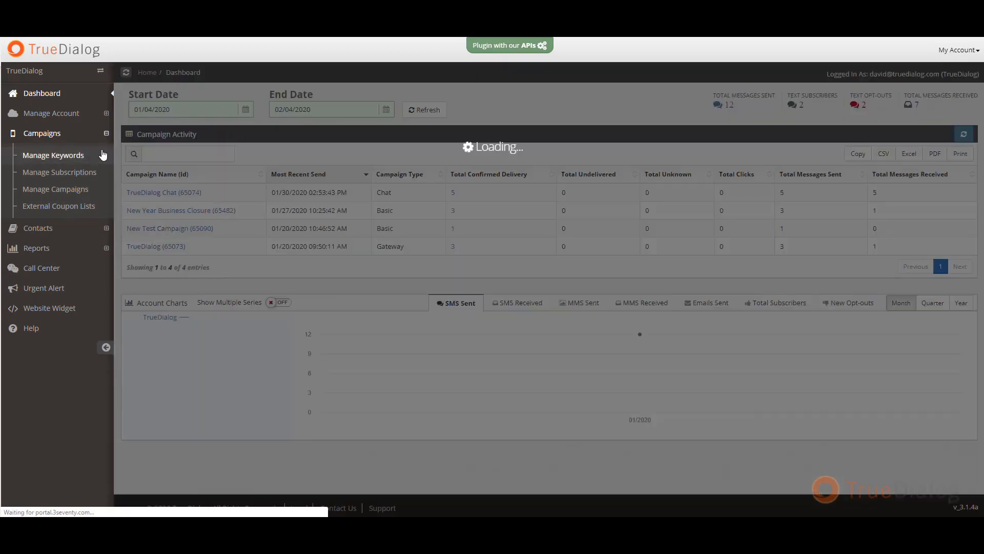
{"action": "left_click", "coordinate": [53, 155]}
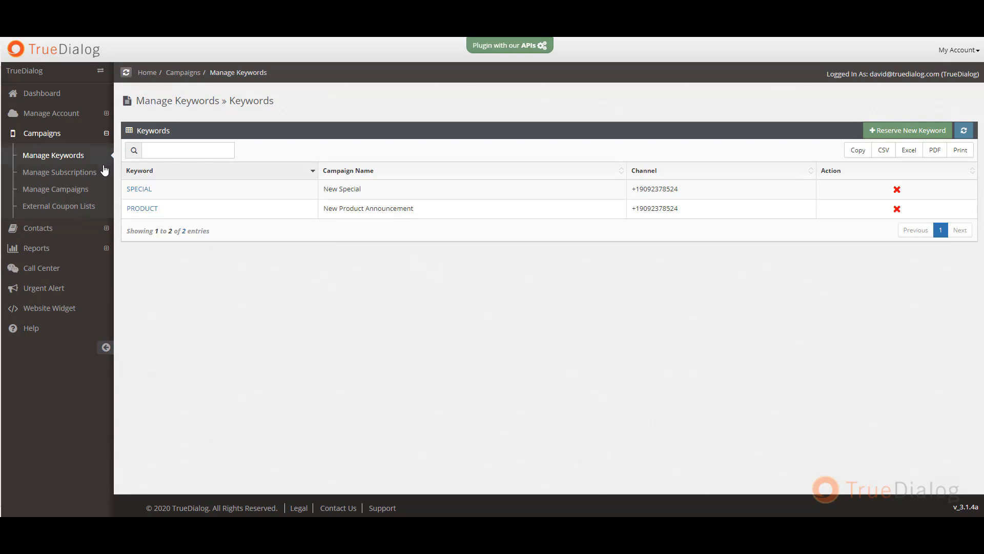
{"action": "left_click", "coordinate": [60, 172]}
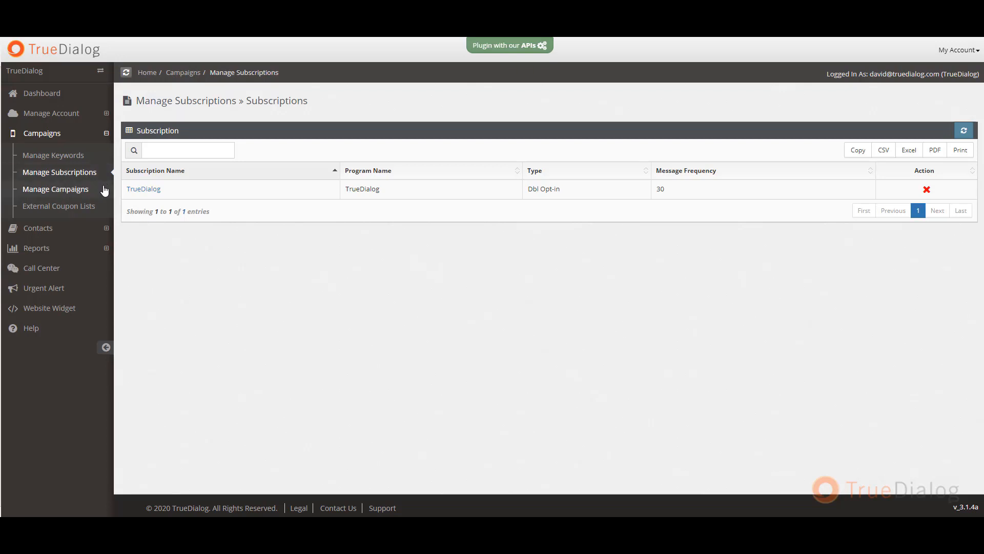
View the four active campaigns, including New Special and Customer Feedback Survey.
{"action": "left_click", "coordinate": [55, 189]}
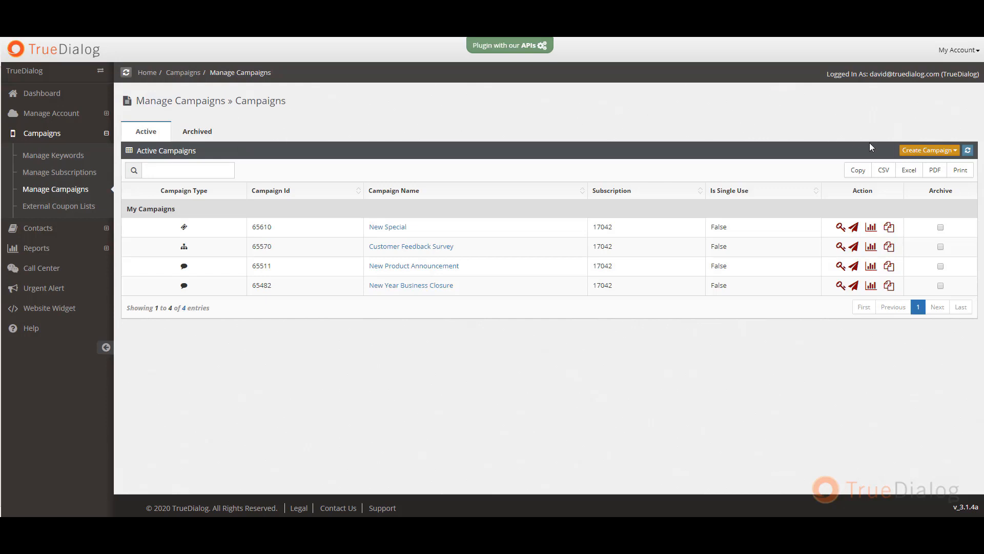
{"action": "left_click", "coordinate": [929, 149]}
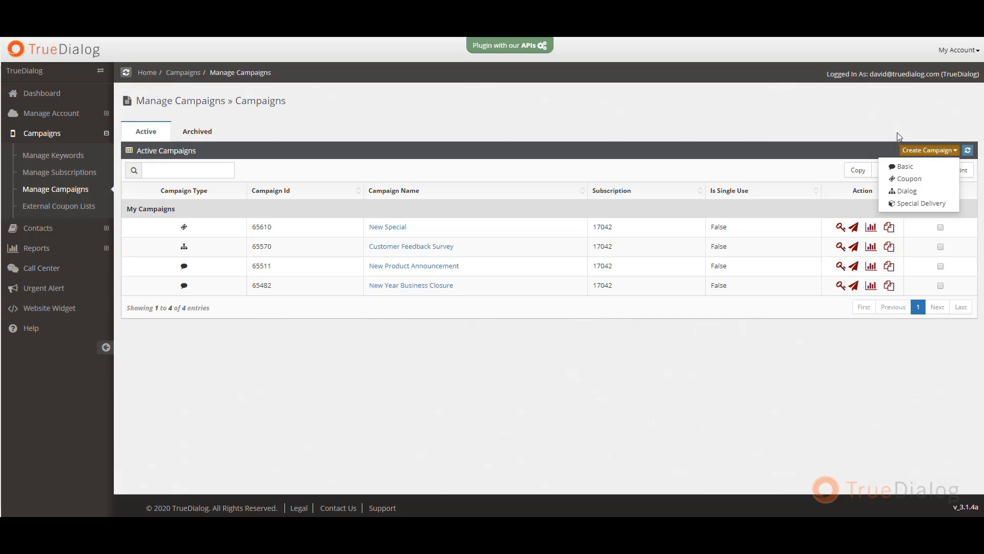
{"action": "mouse_move", "coordinate": [898, 133]}
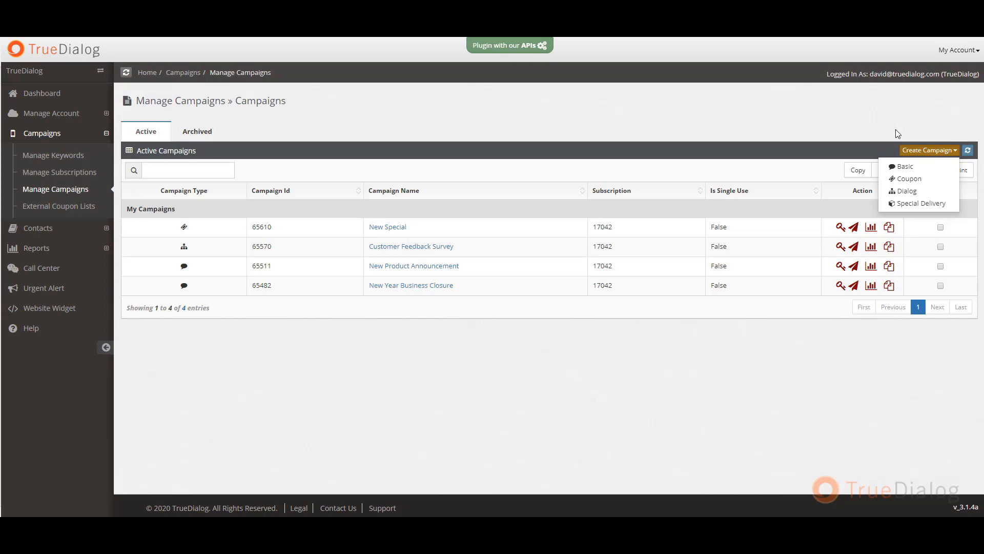
{"action": "mouse_move", "coordinate": [911, 150]}
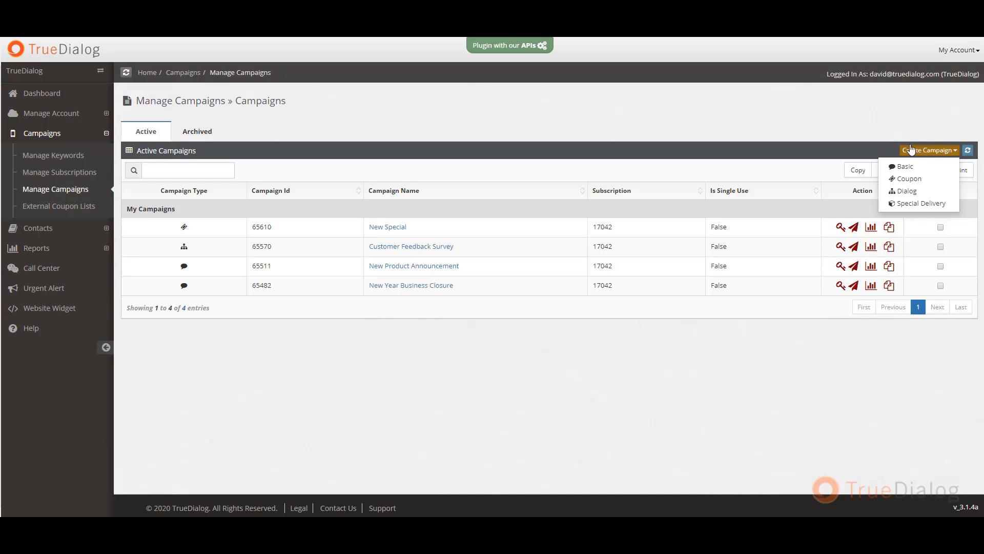
{"action": "left_click", "coordinate": [929, 150]}
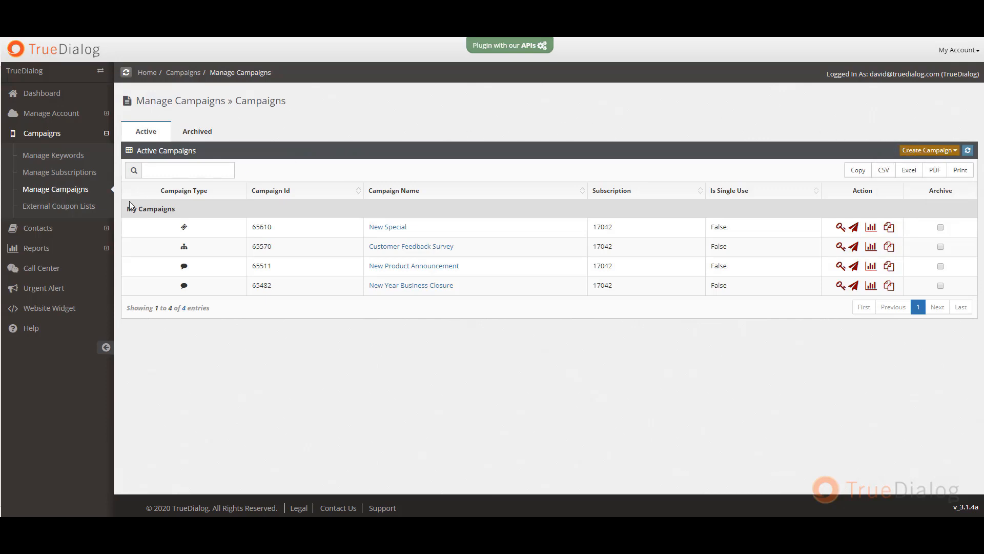
{"action": "left_click", "coordinate": [59, 205]}
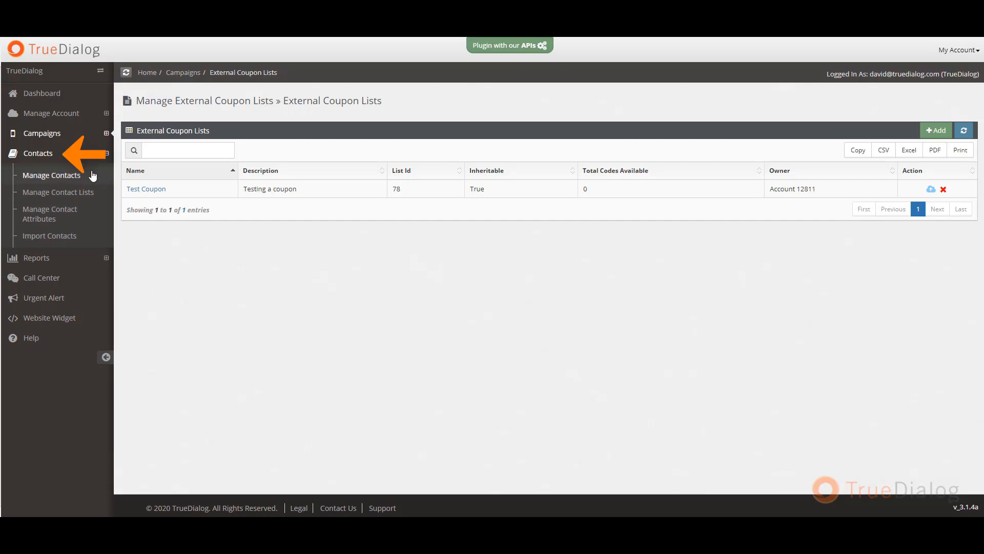
Expand Contacts and view the six contacts, then head to the saved contact lists.
{"action": "left_click", "coordinate": [51, 175]}
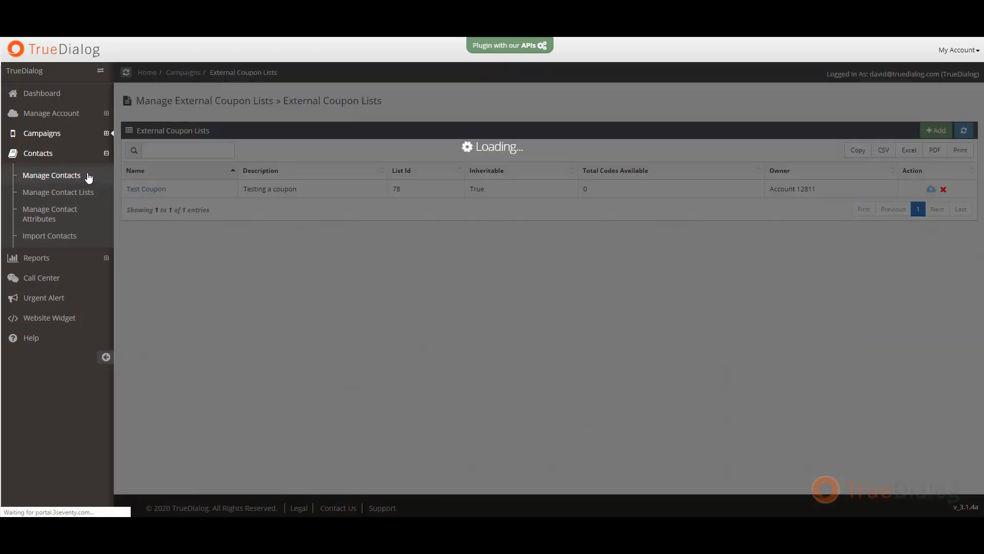
{"action": "left_click", "coordinate": [51, 175]}
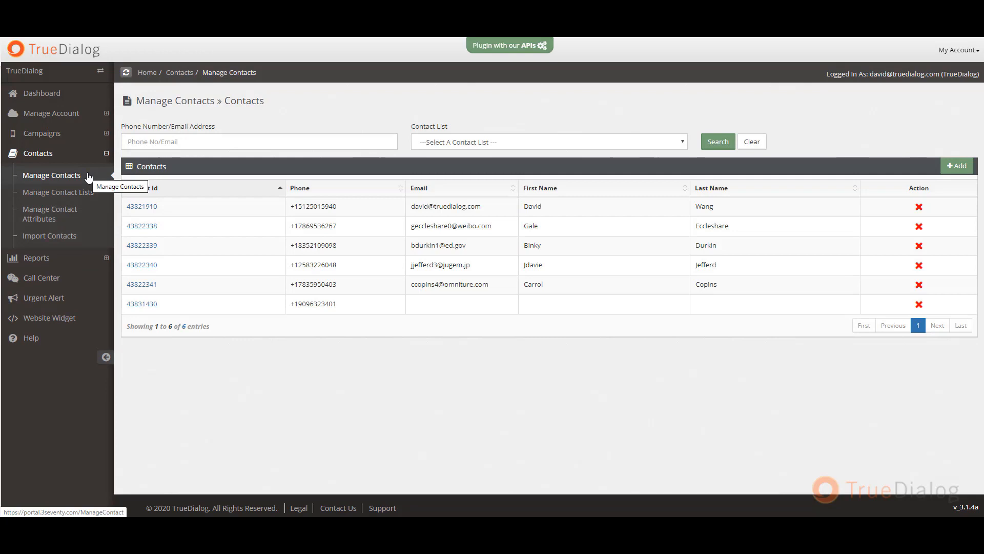
{"action": "left_click", "coordinate": [57, 191]}
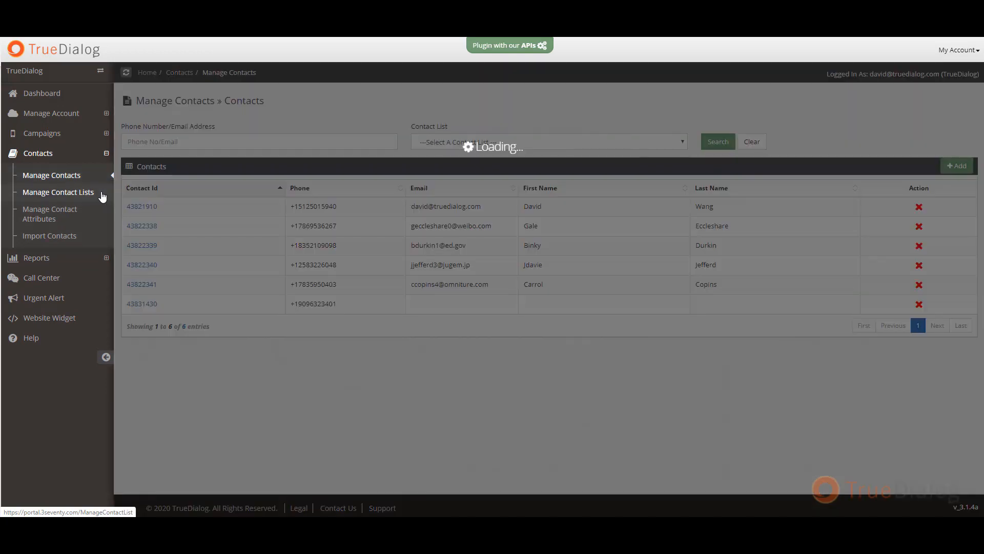
View the San Diego Event, Loyalty Status and Test List contact lists, then the contact attributes.
{"action": "left_click", "coordinate": [58, 191]}
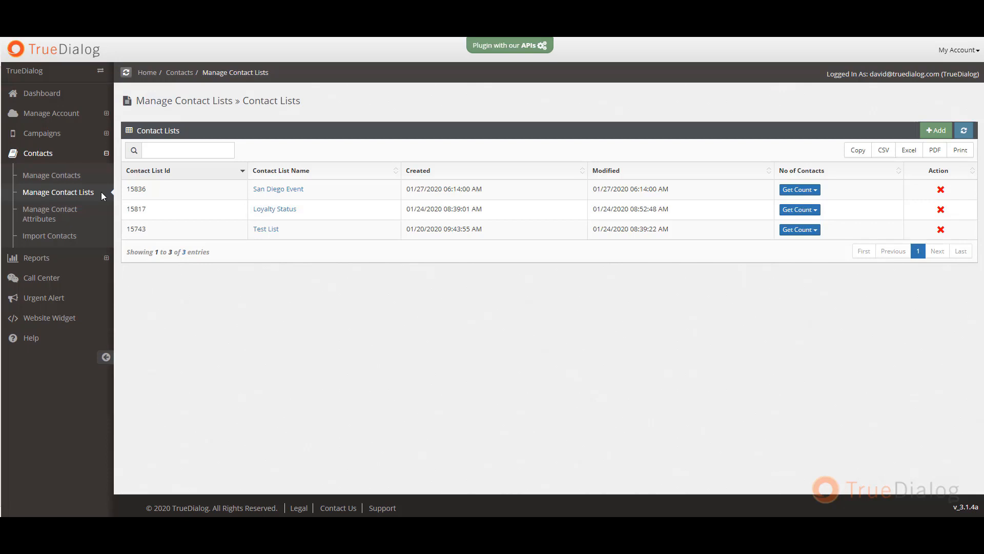
{"action": "left_click", "coordinate": [49, 213]}
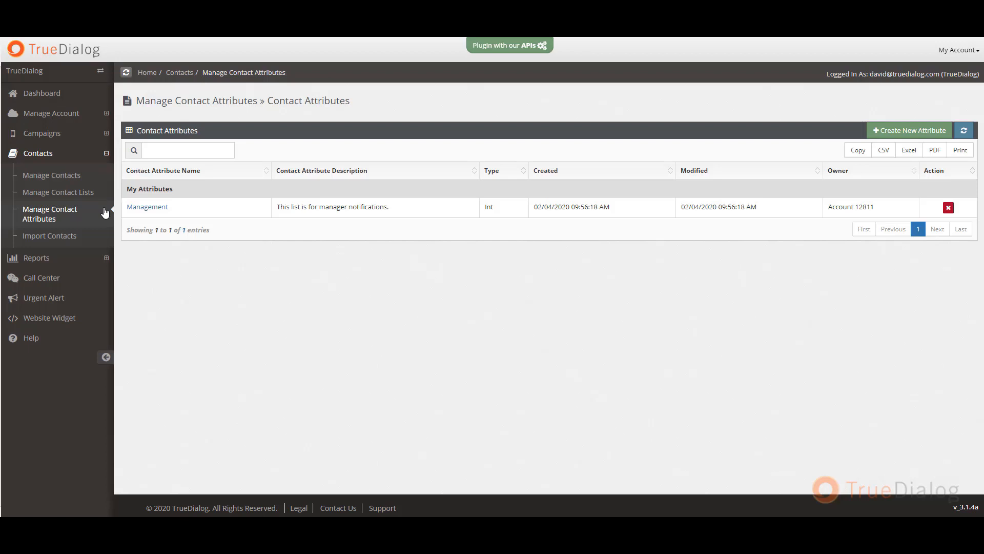
{"action": "mouse_move", "coordinate": [104, 219]}
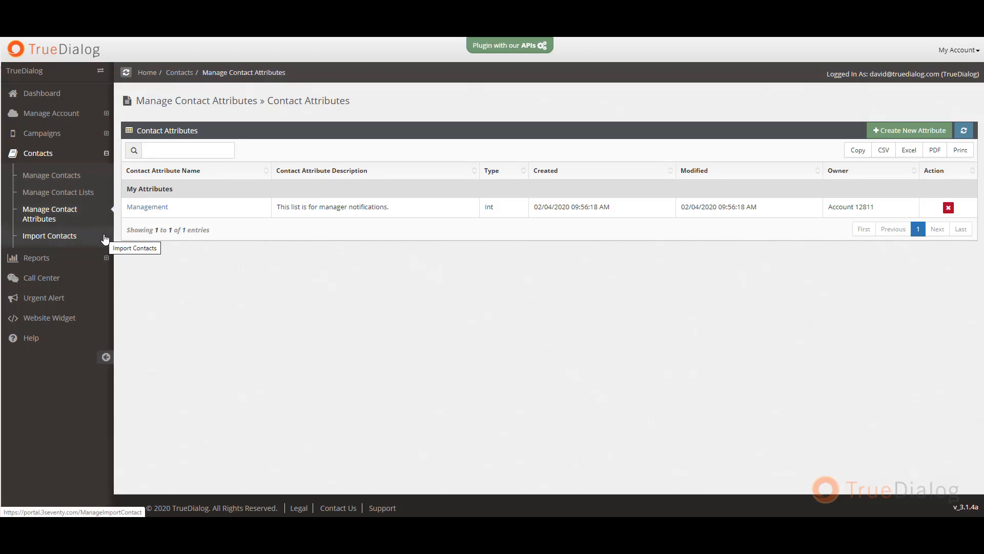
Move on from the Management contact attribute to the contact import page.
{"action": "left_click", "coordinate": [49, 236]}
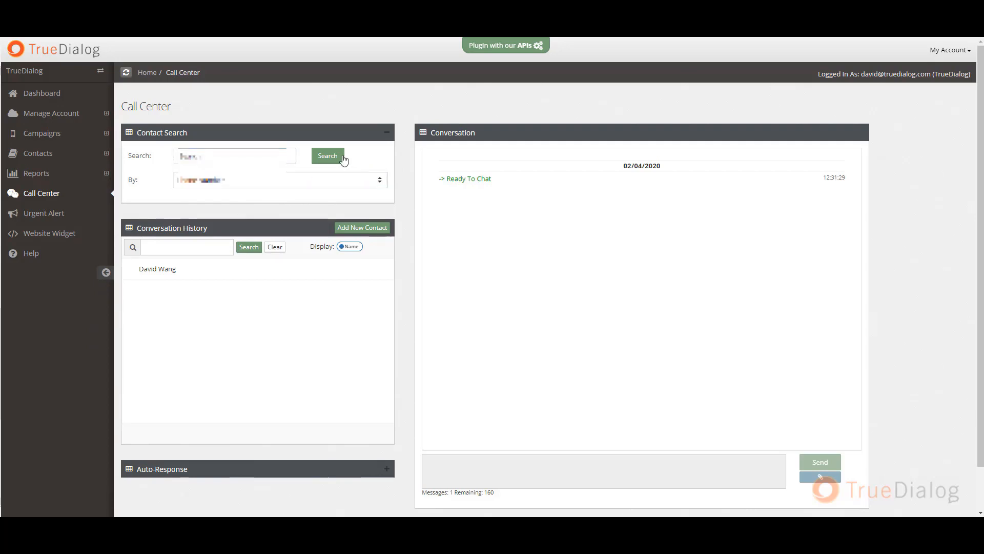
Search the contact by phone number and start a chat with them, sending Hello.
{"action": "left_click", "coordinate": [362, 228]}
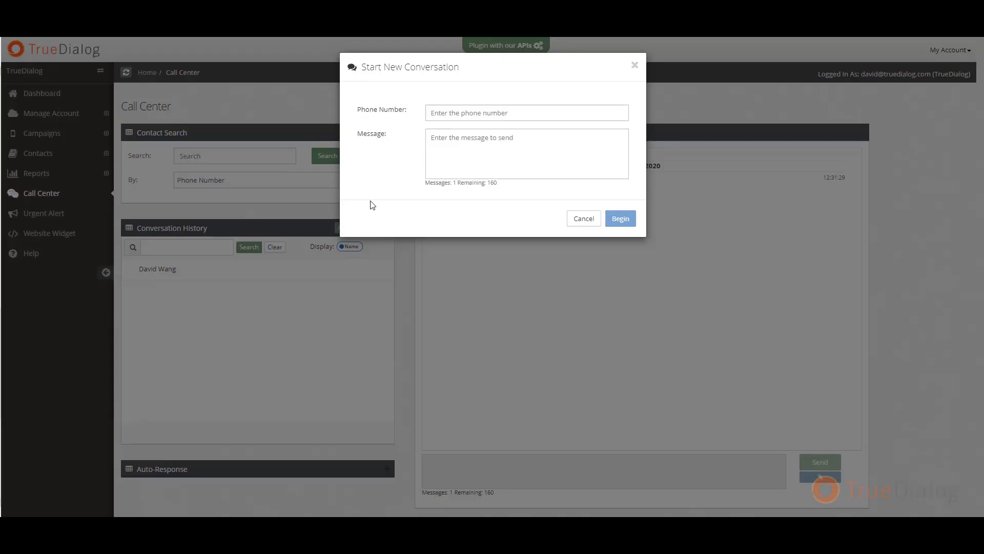
{"action": "left_click", "coordinate": [582, 218]}
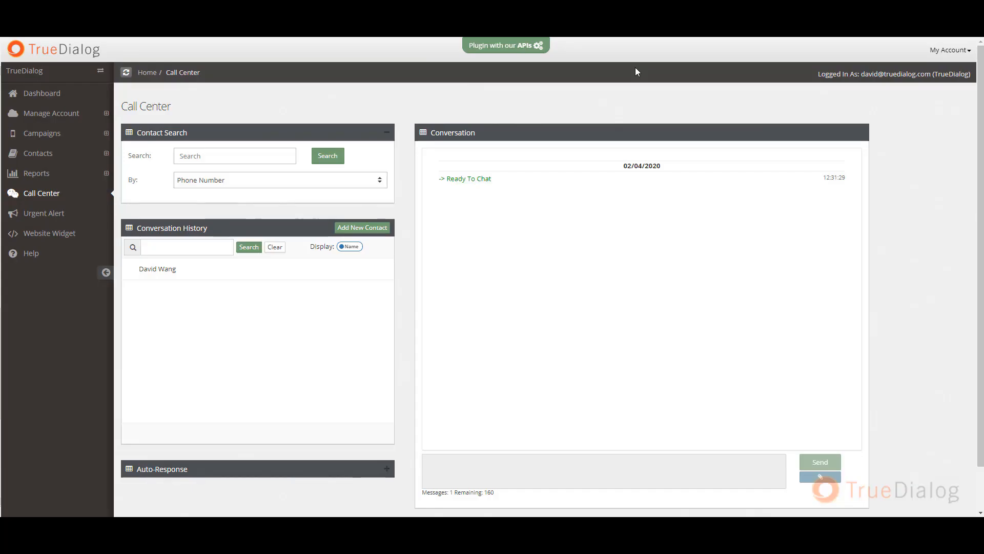
{"action": "left_click", "coordinate": [234, 156]}
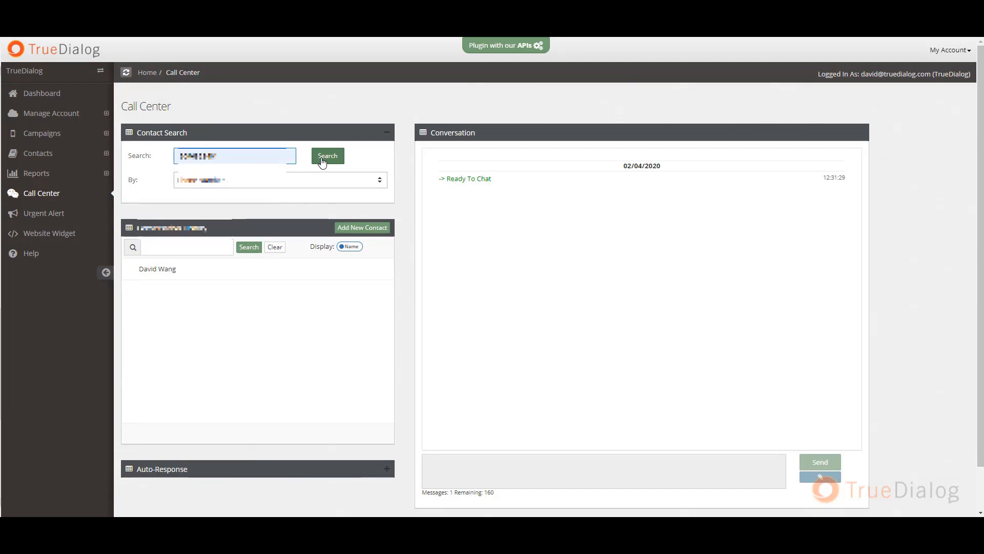
{"action": "left_click", "coordinate": [327, 155]}
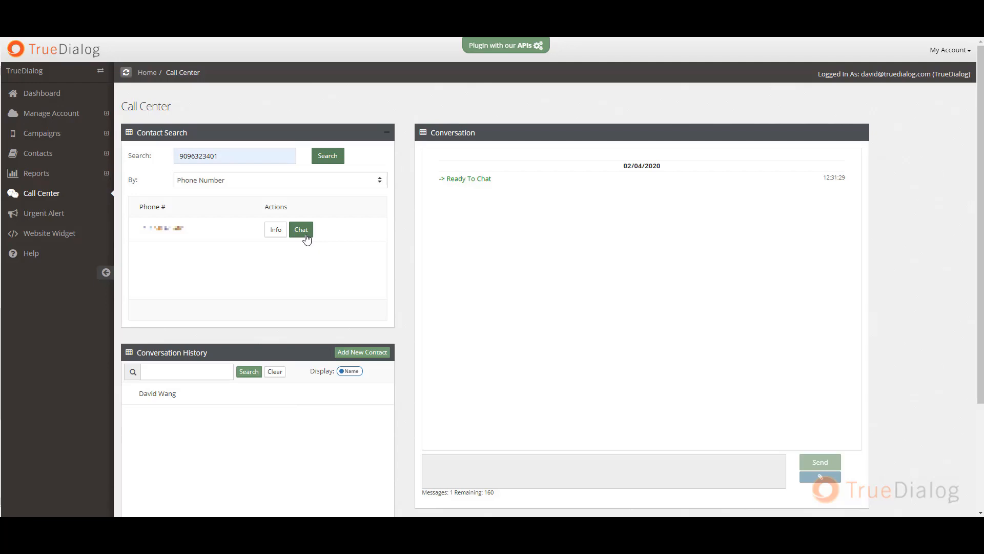
{"action": "left_click", "coordinate": [301, 228]}
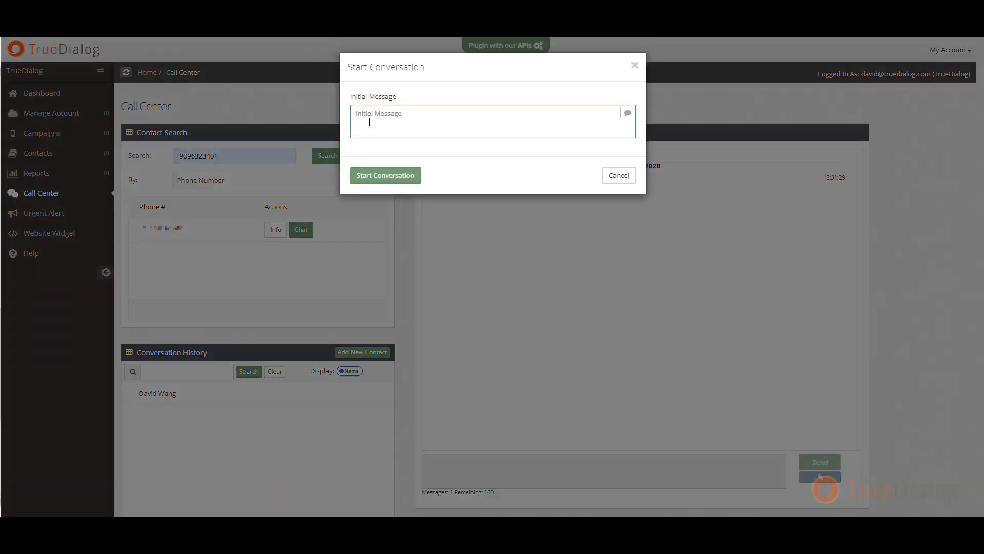
{"action": "left_click", "coordinate": [385, 175]}
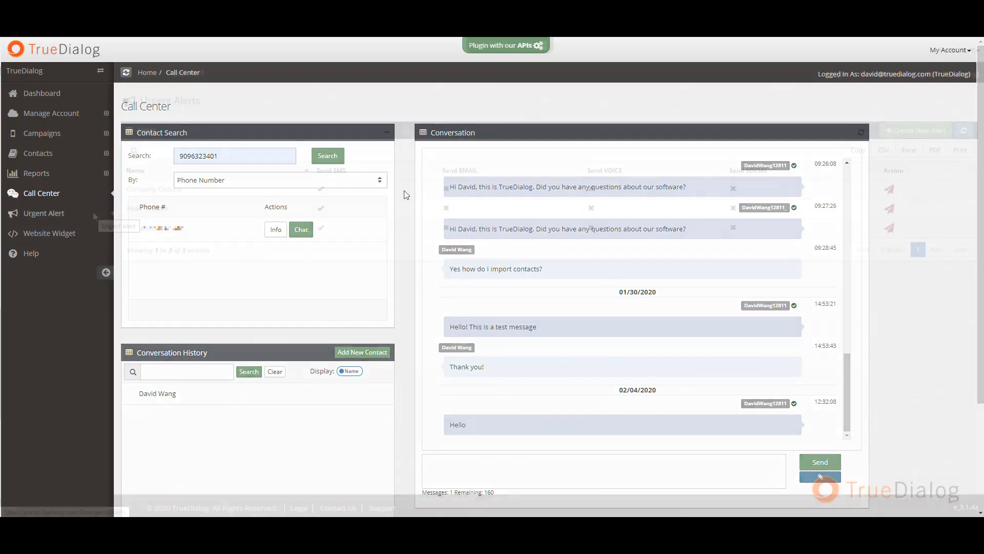
View the three urgent alerts, including Company Closure and Road Closure.
{"action": "left_click", "coordinate": [44, 213]}
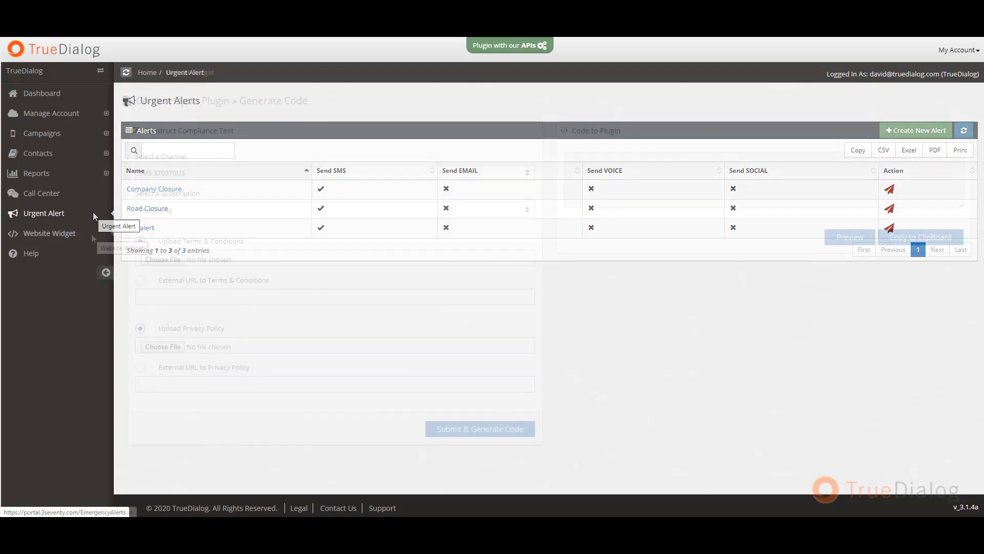
View the website widget code generator, then the help guide's Portal Dashboard article.
{"action": "left_click", "coordinate": [49, 233]}
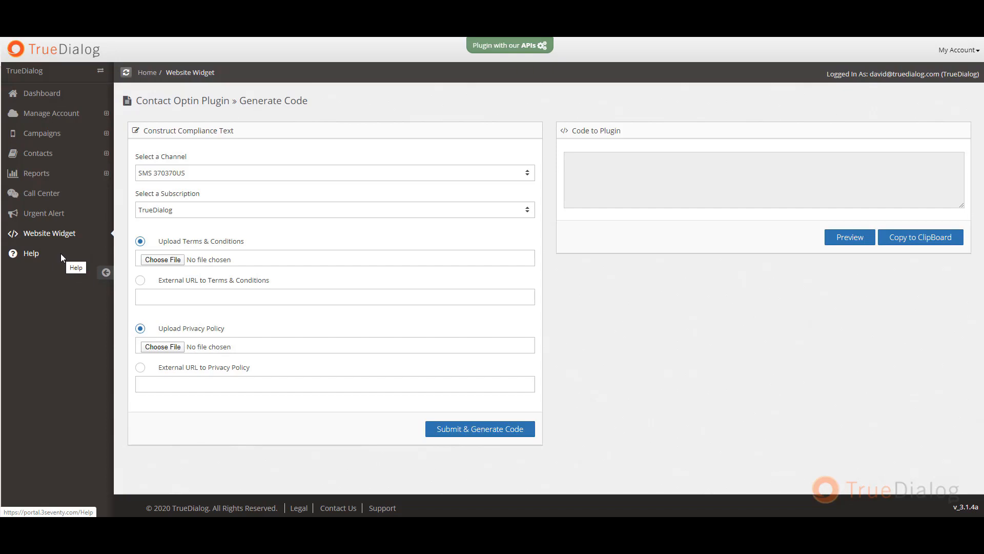
{"action": "left_click", "coordinate": [31, 254]}
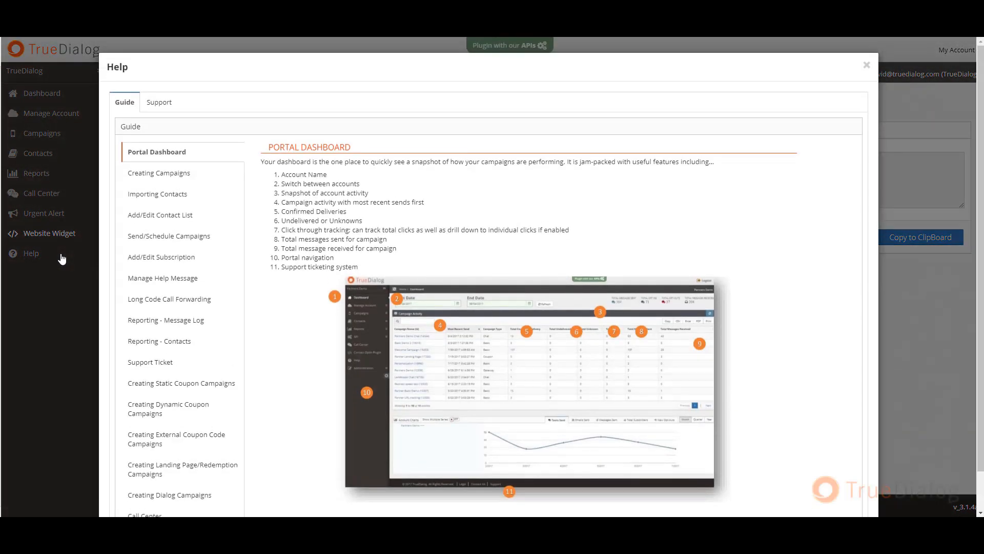